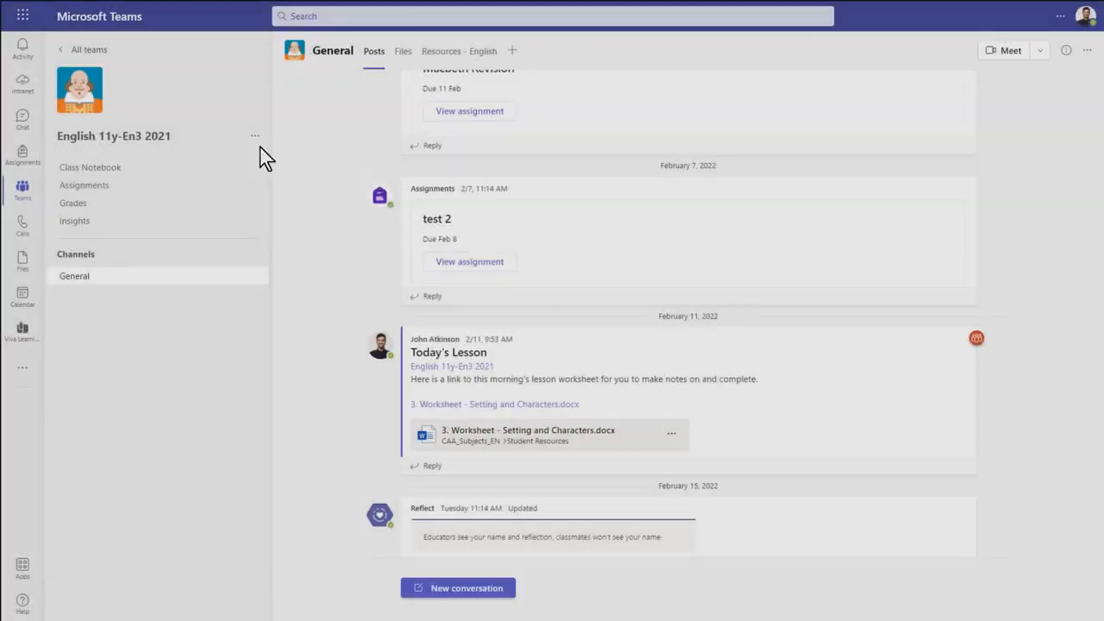
mouse_move(256, 136)
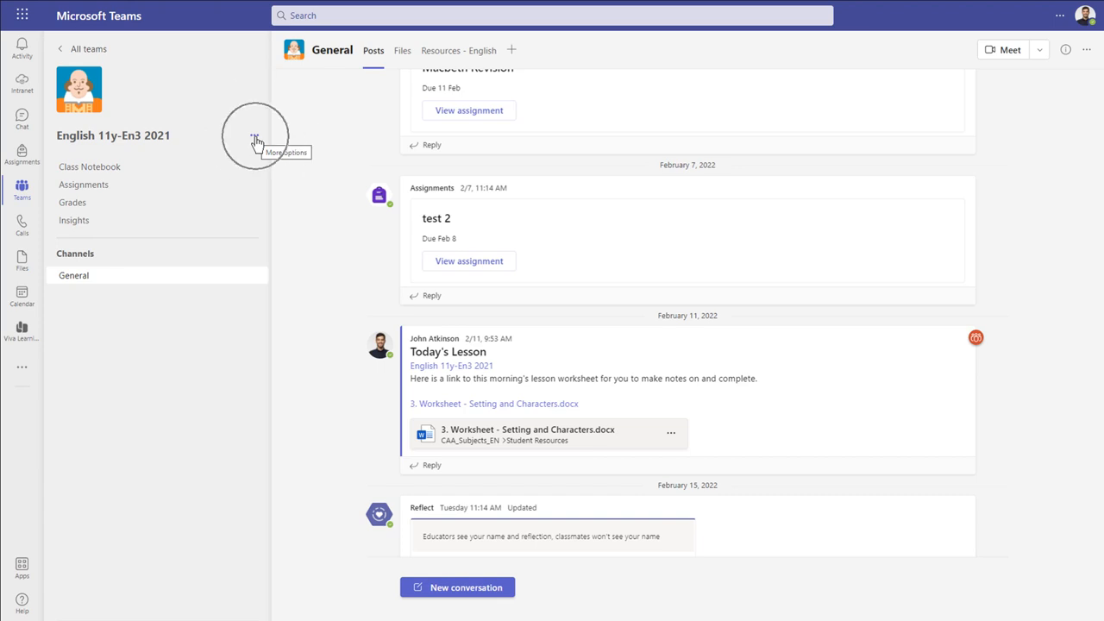
Bring up the More options list for the English 11y-En3 2021 team.
left_click(255, 134)
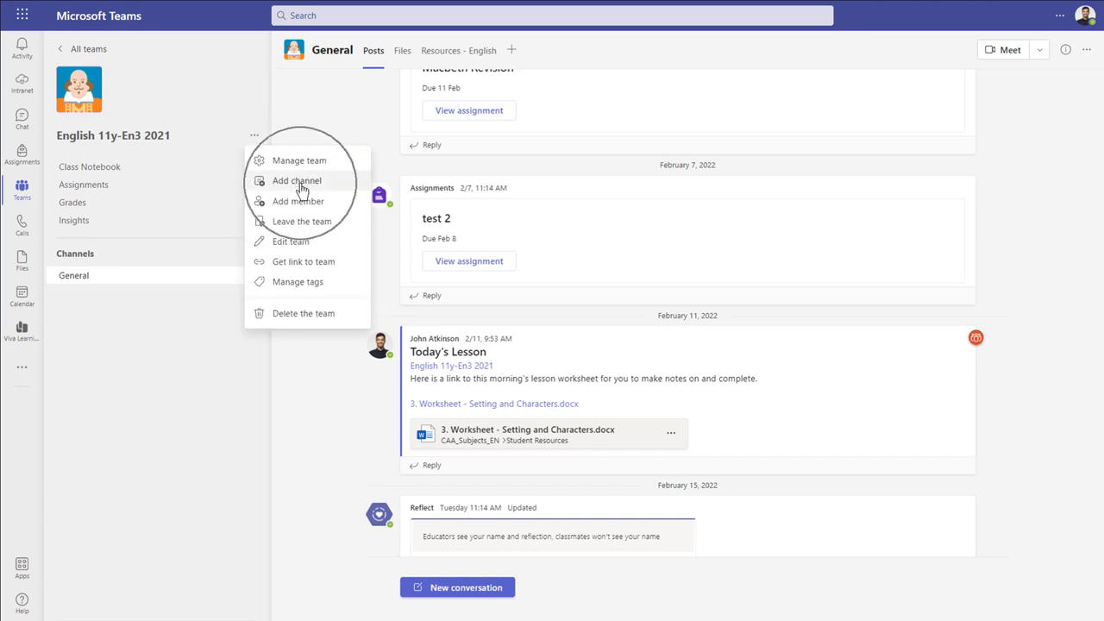
Add a Standard channel Group Work described as 'A channel to collaborate'.
left_click(297, 181)
type("Group Work")
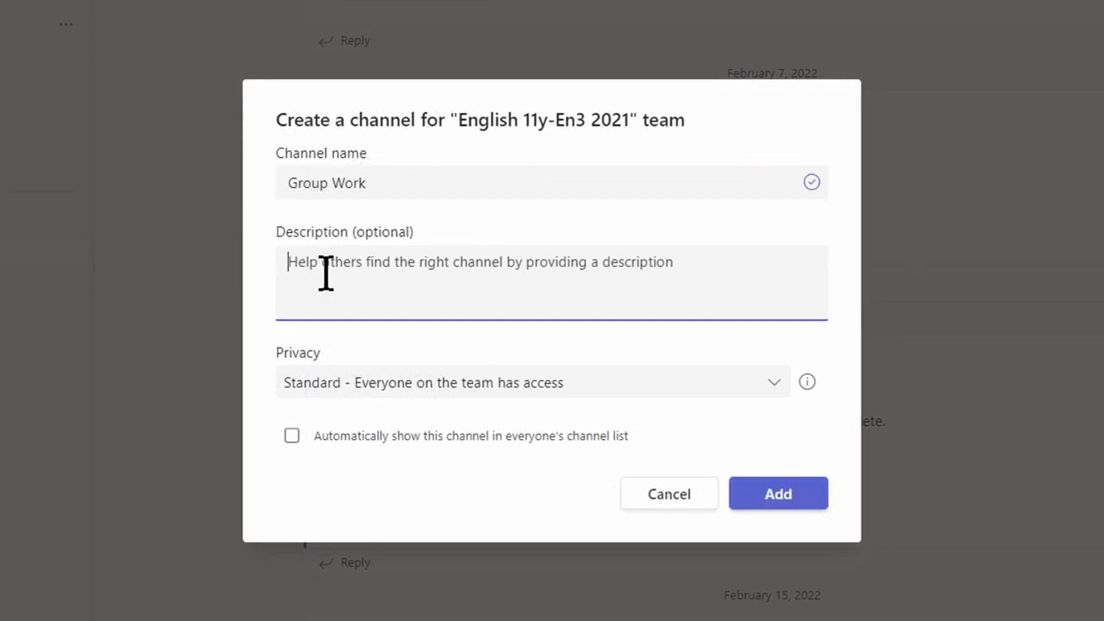
type("A channel to collabo")
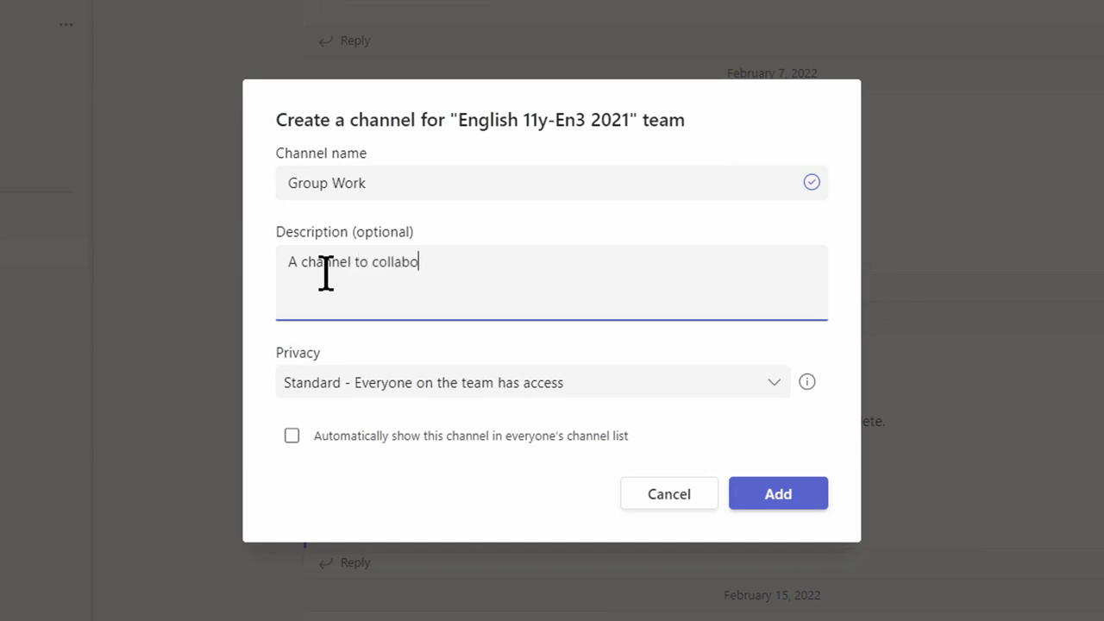
type("rate")
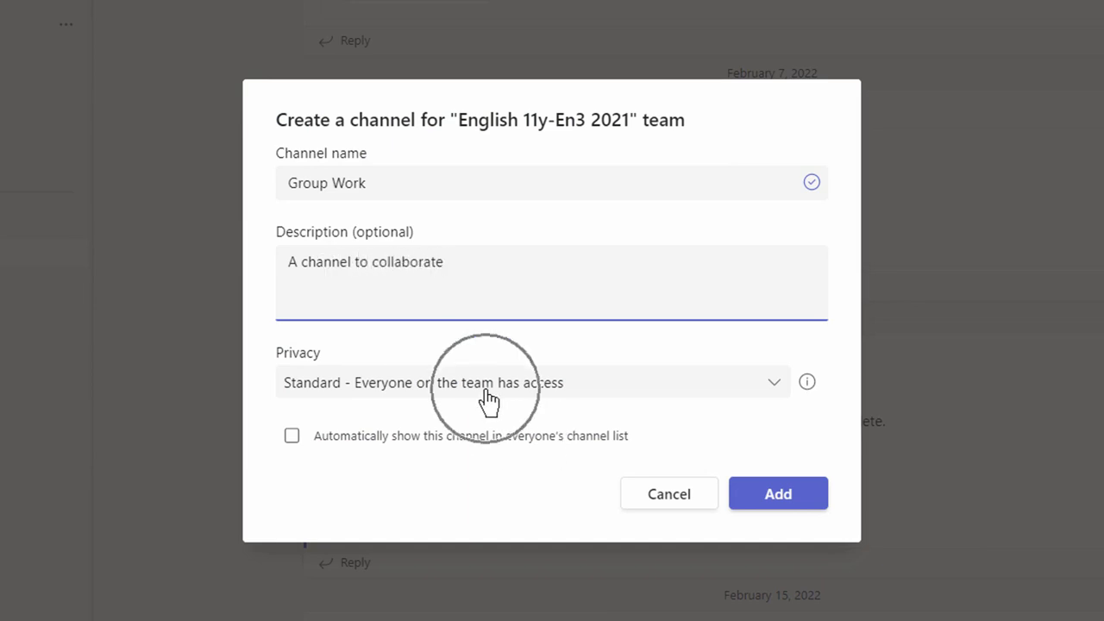
left_click(778, 493)
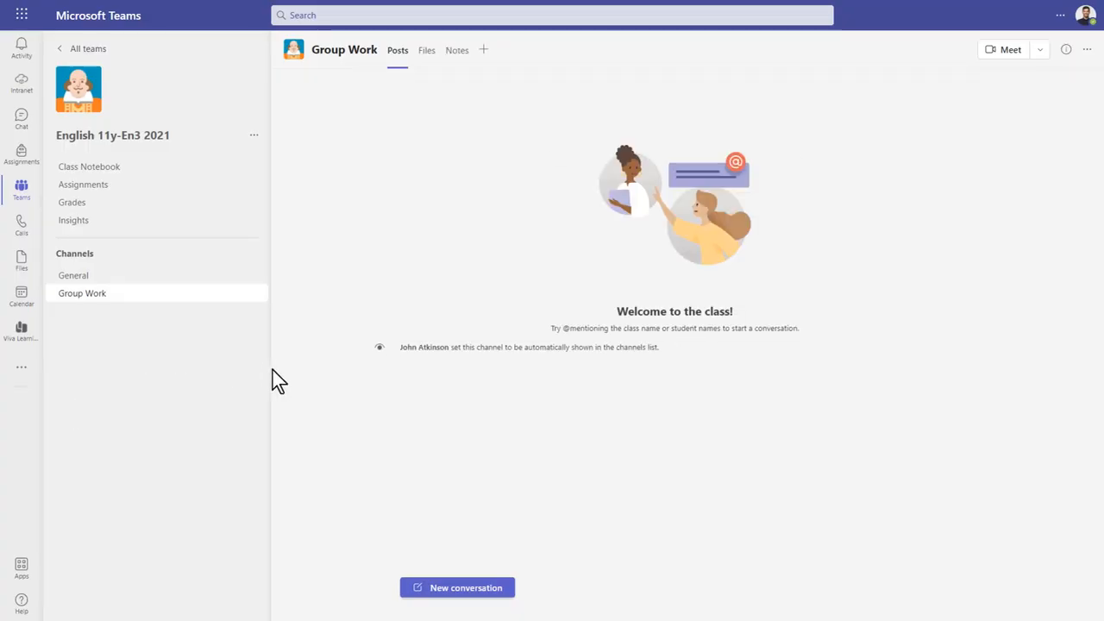
mouse_move(428, 50)
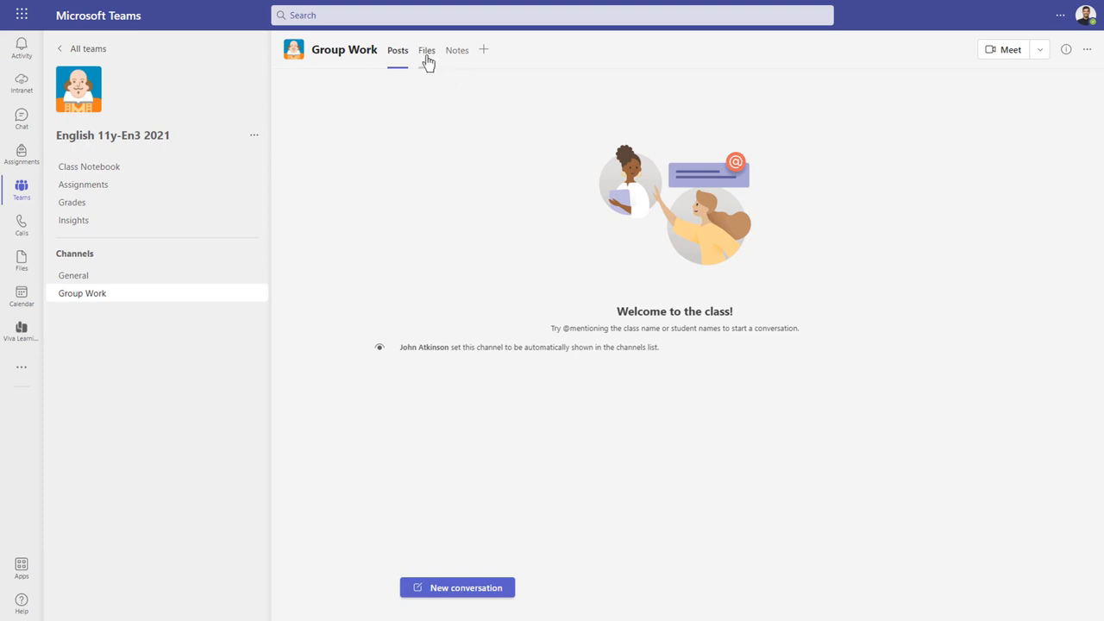
left_click(427, 48)
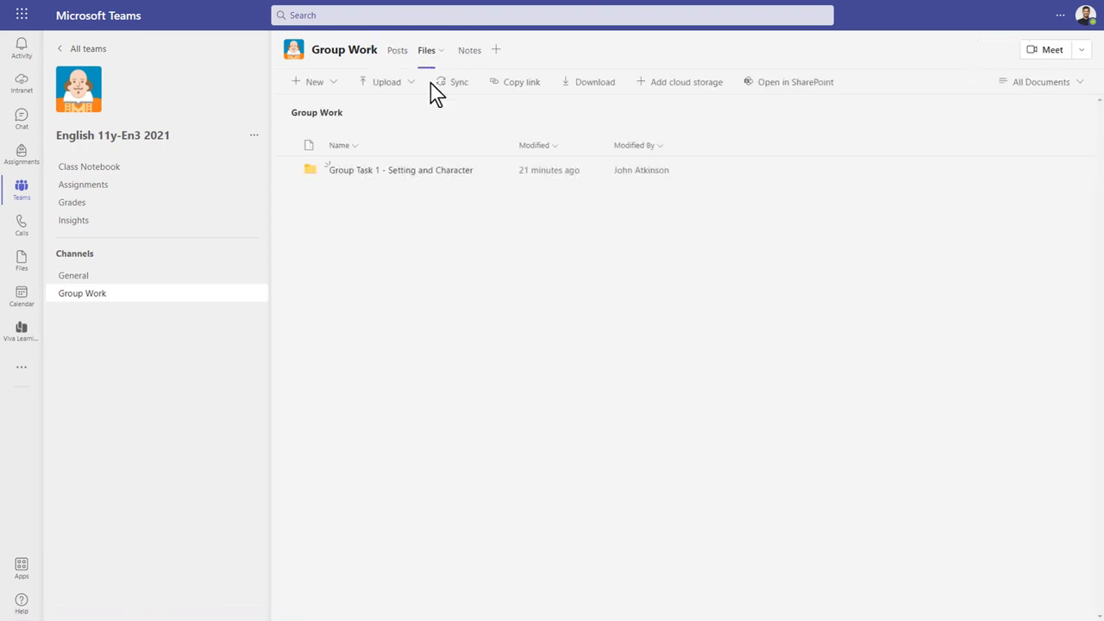
double_click(400, 171)
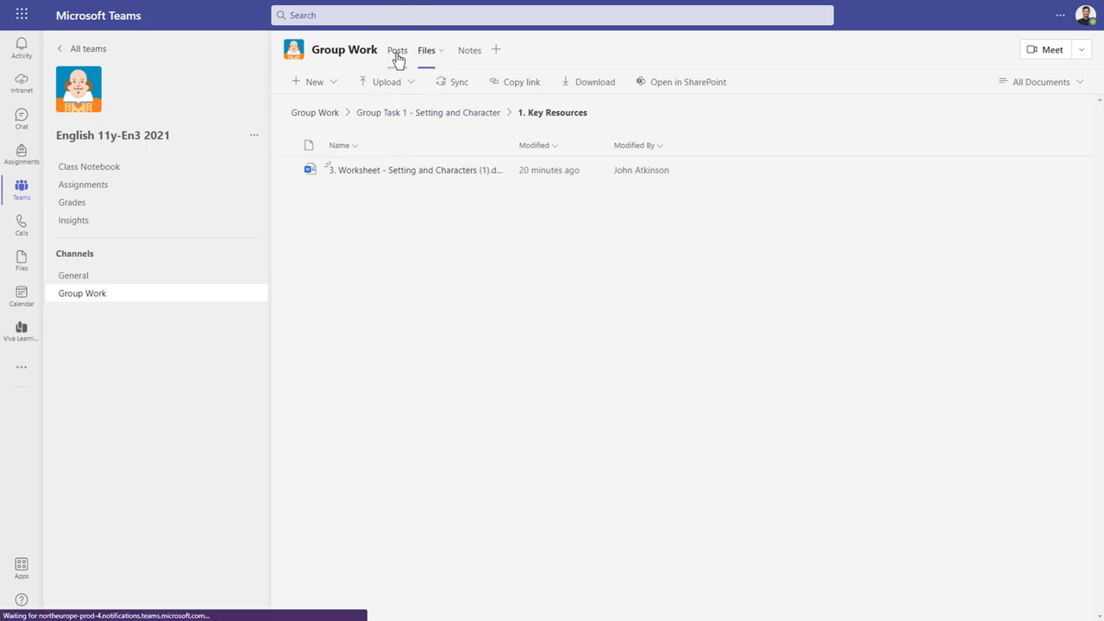
left_click(399, 48)
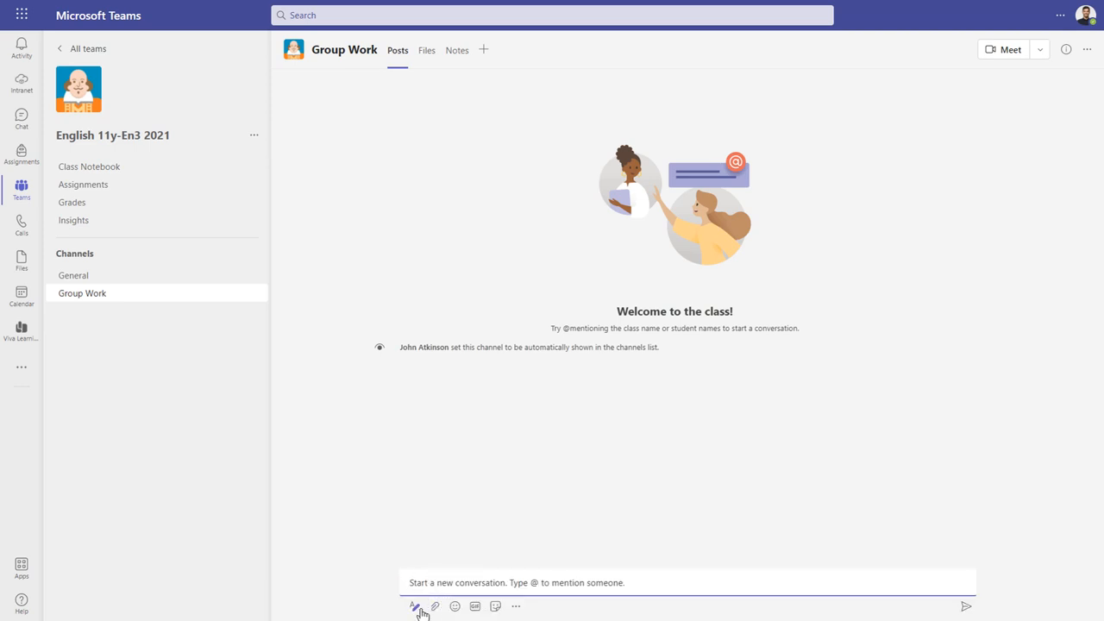
Expand the Group Work new conversation box into the full formatting editor.
left_click(416, 607)
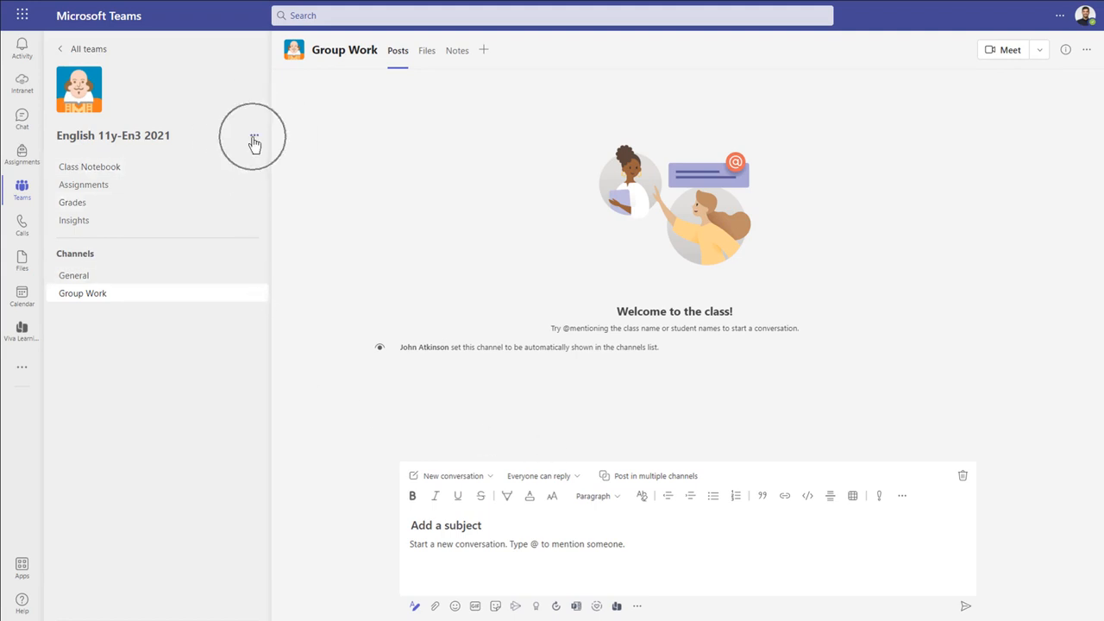
Create a Private channel named Group 2 in the team.
left_click(254, 134)
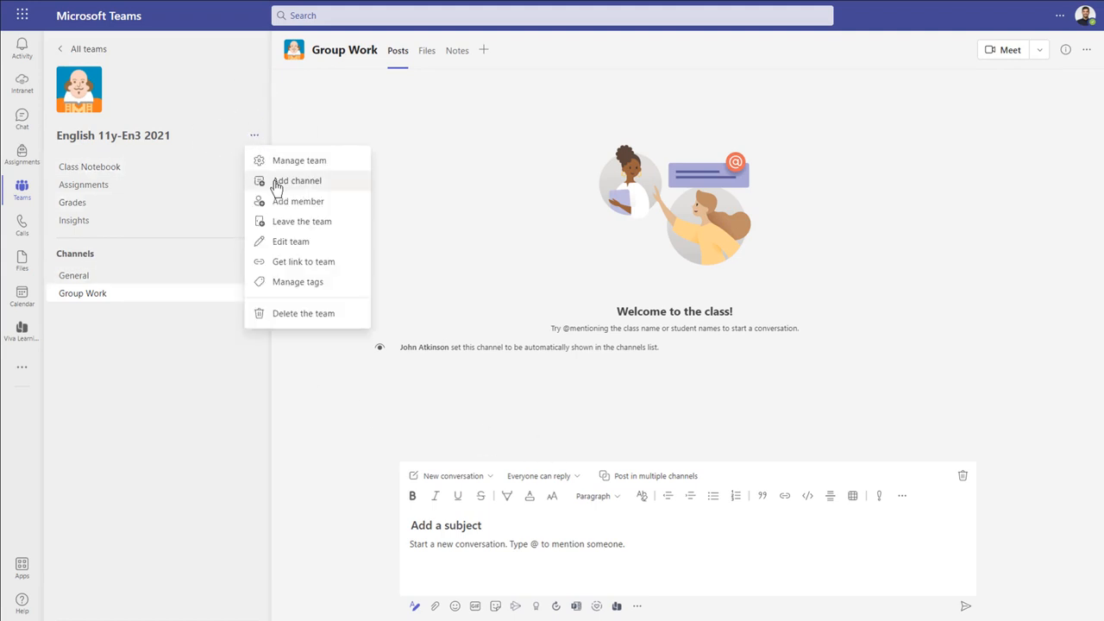
left_click(296, 181)
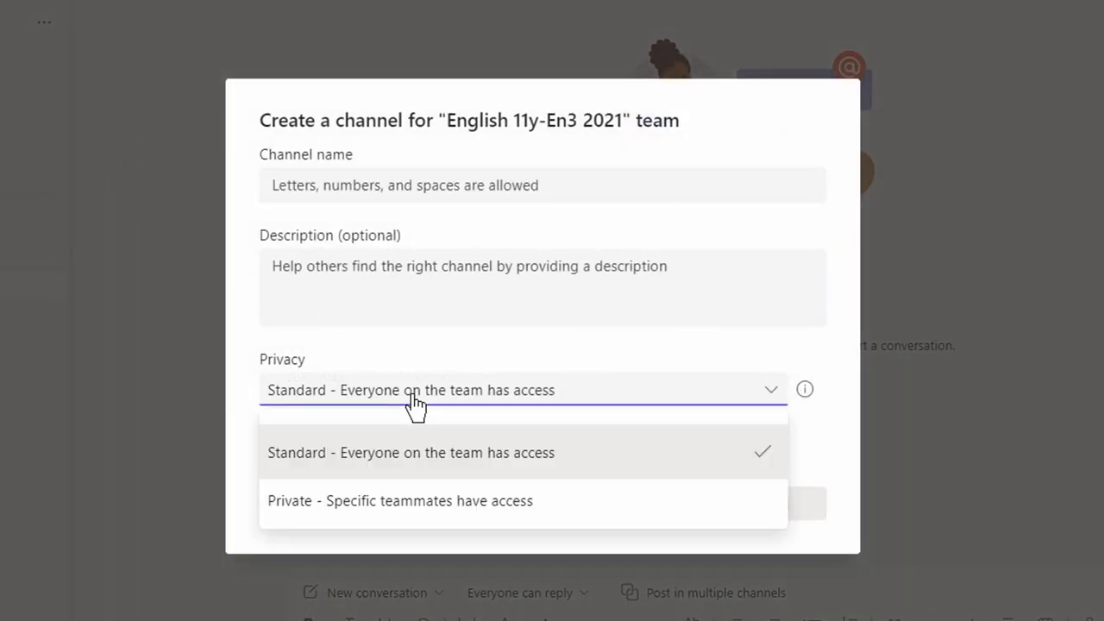
left_click(400, 500)
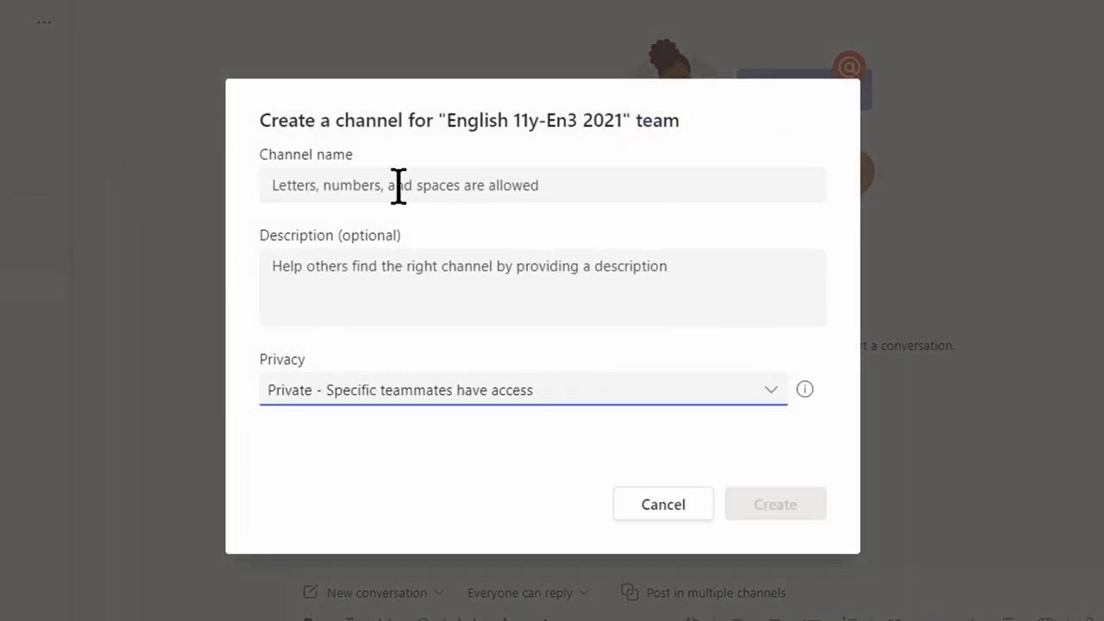
type("Group 2")
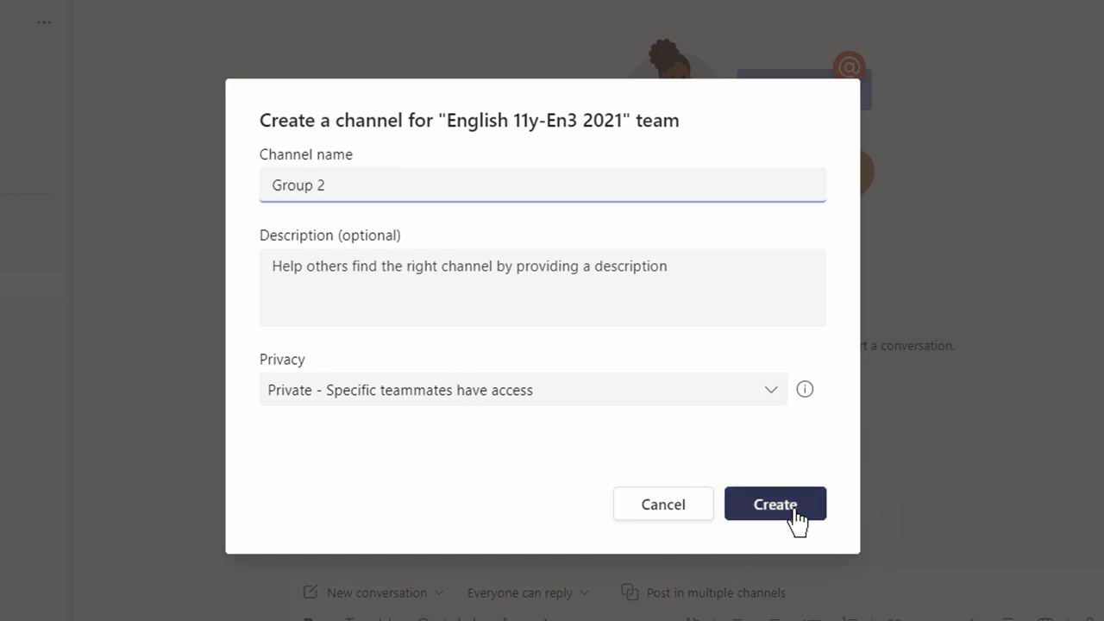
left_click(775, 503)
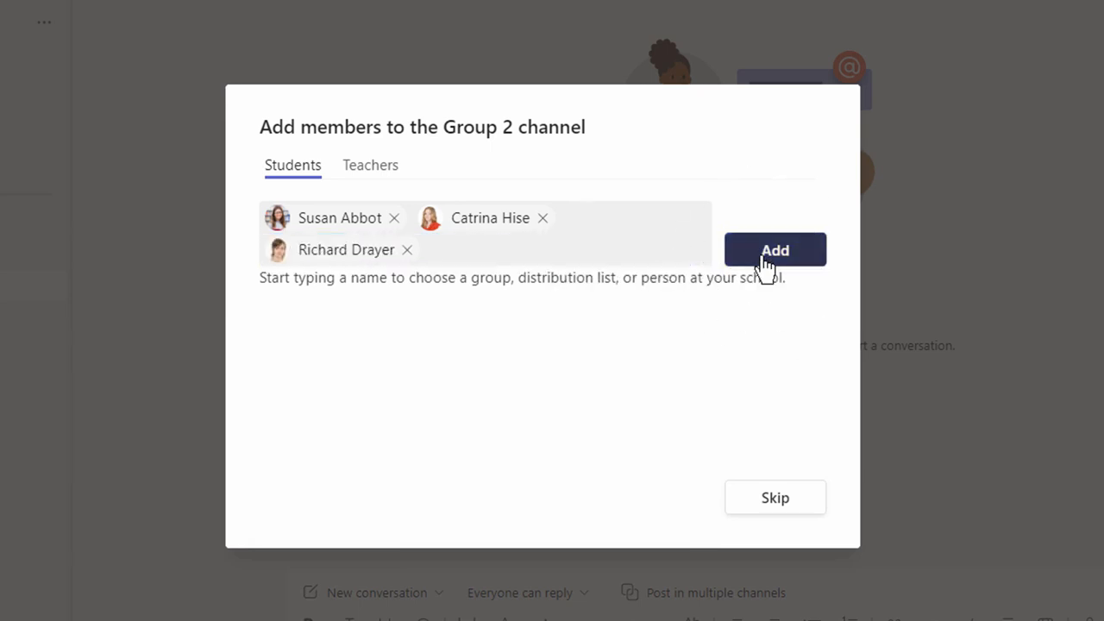
left_click(776, 250)
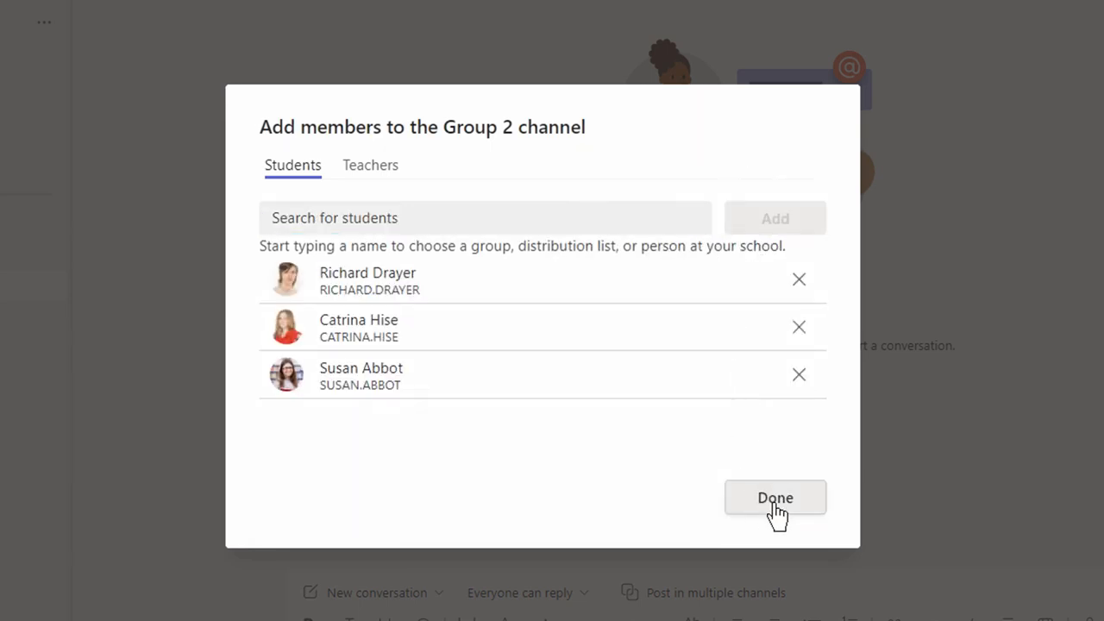
left_click(776, 496)
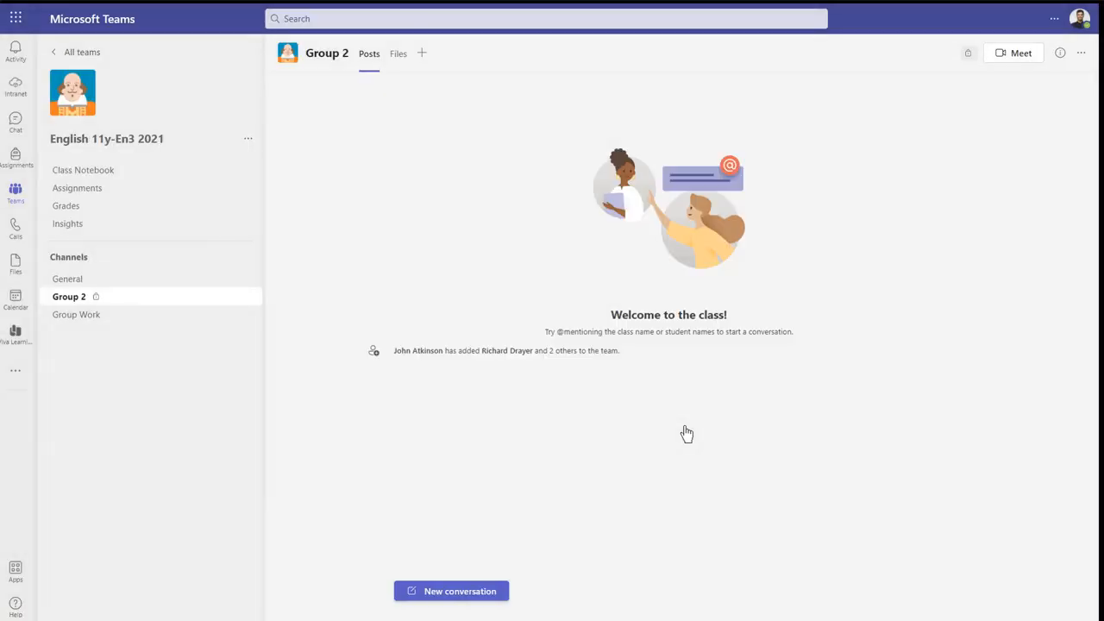
mouse_move(250, 304)
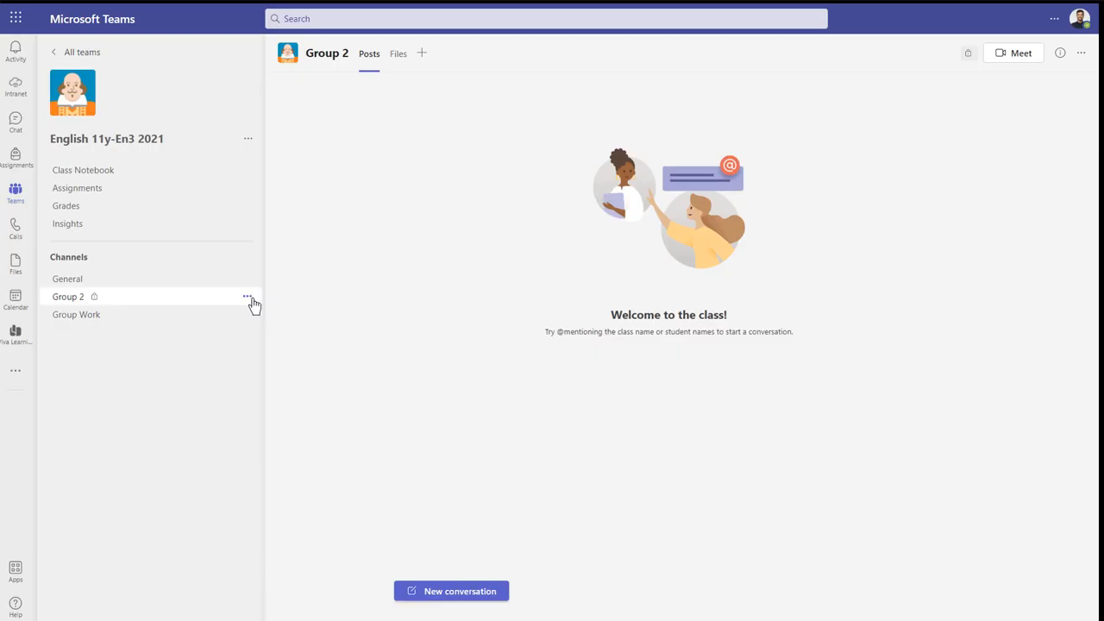
Bring up Manage channel for Group 2 from its channel options.
left_click(249, 297)
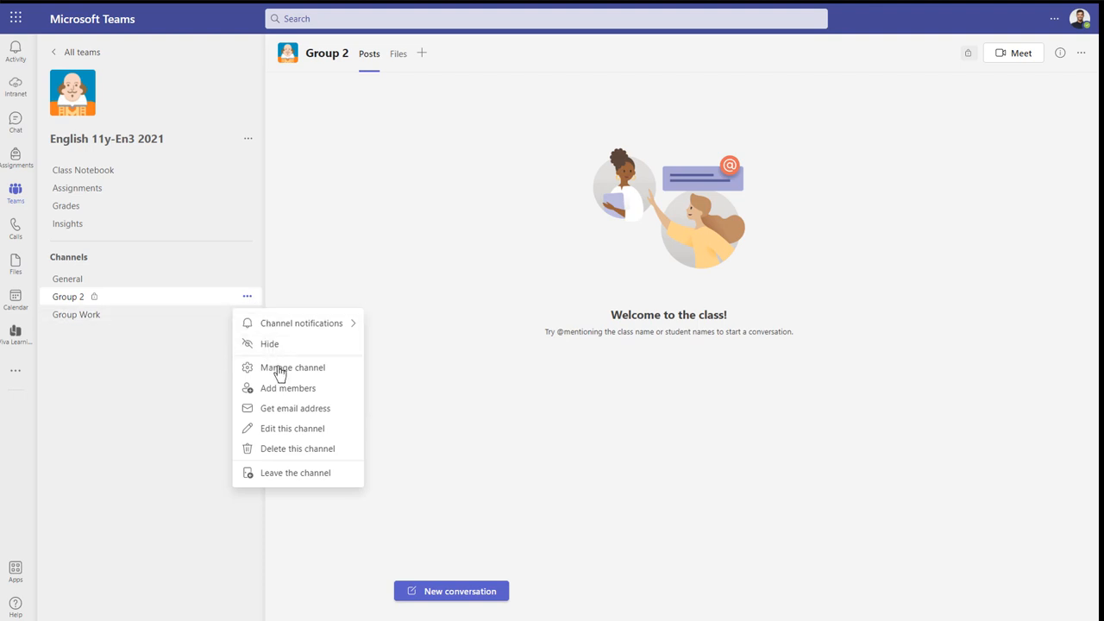
mouse_move(285, 379)
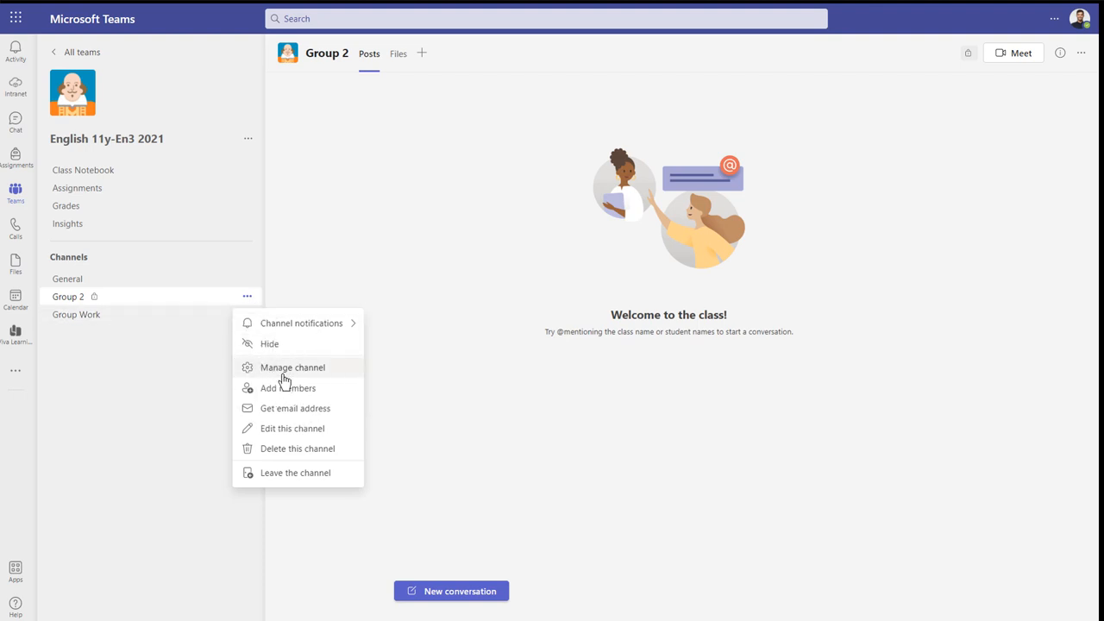
left_click(292, 366)
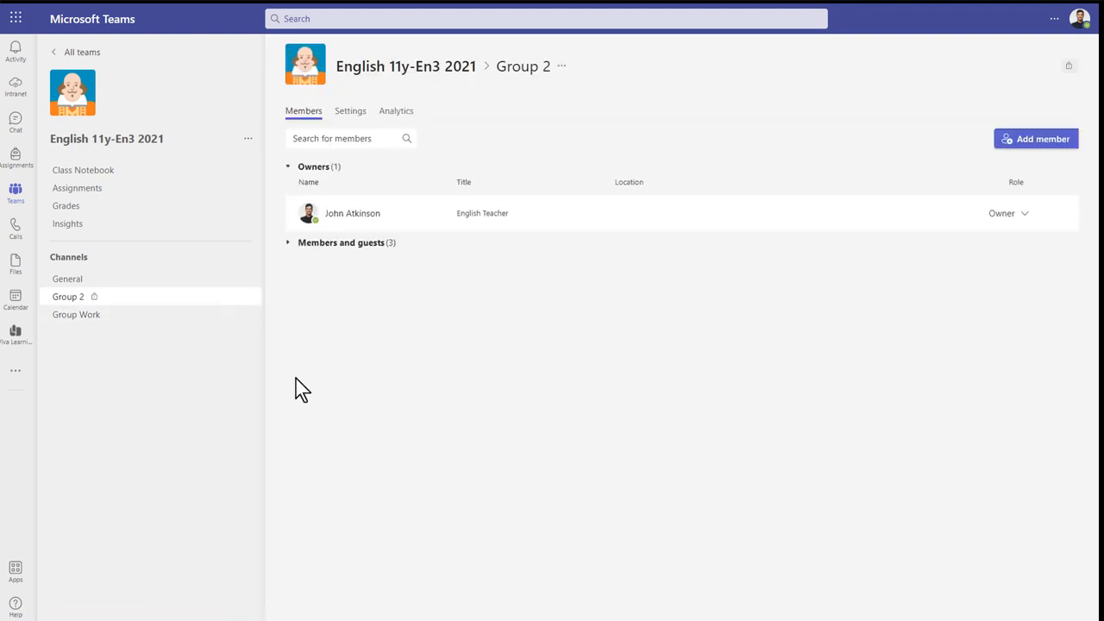
mouse_move(414, 262)
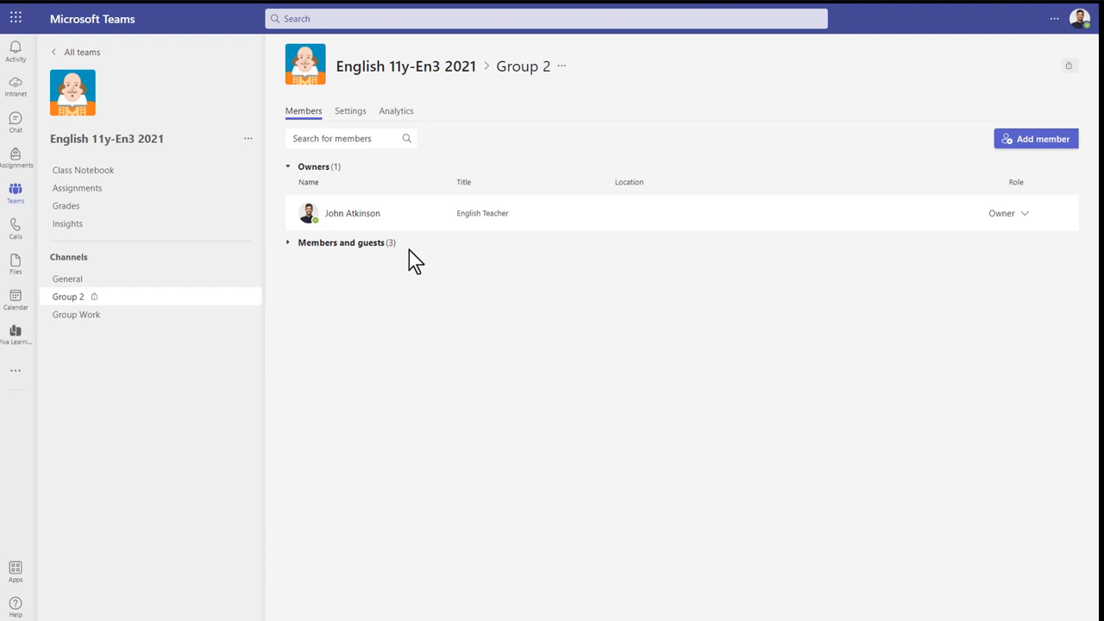
mouse_move(361, 248)
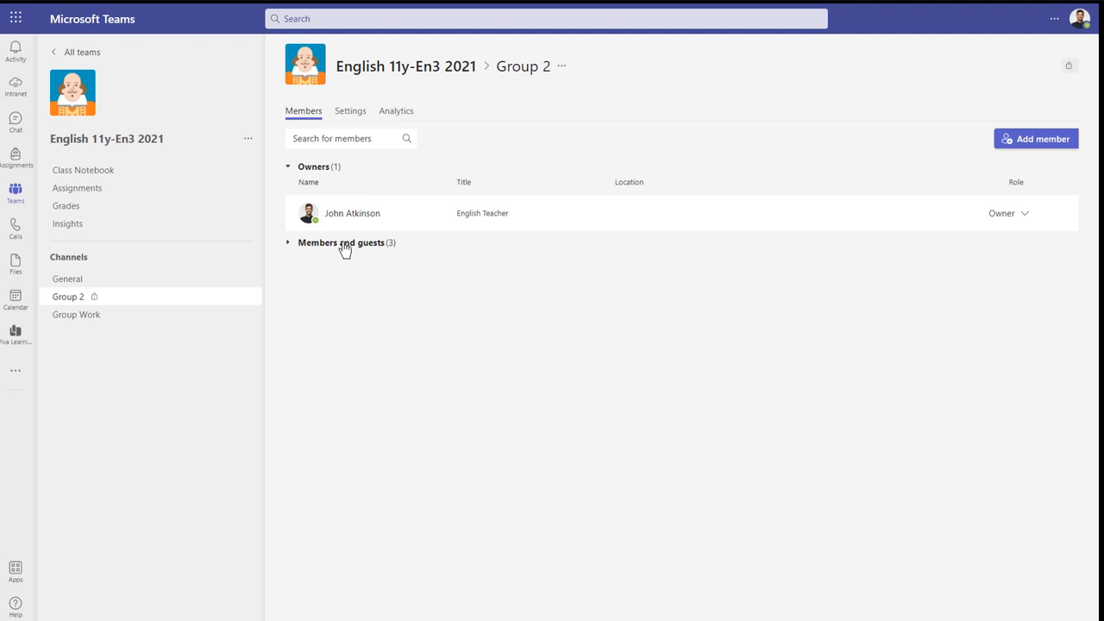
left_click(336, 241)
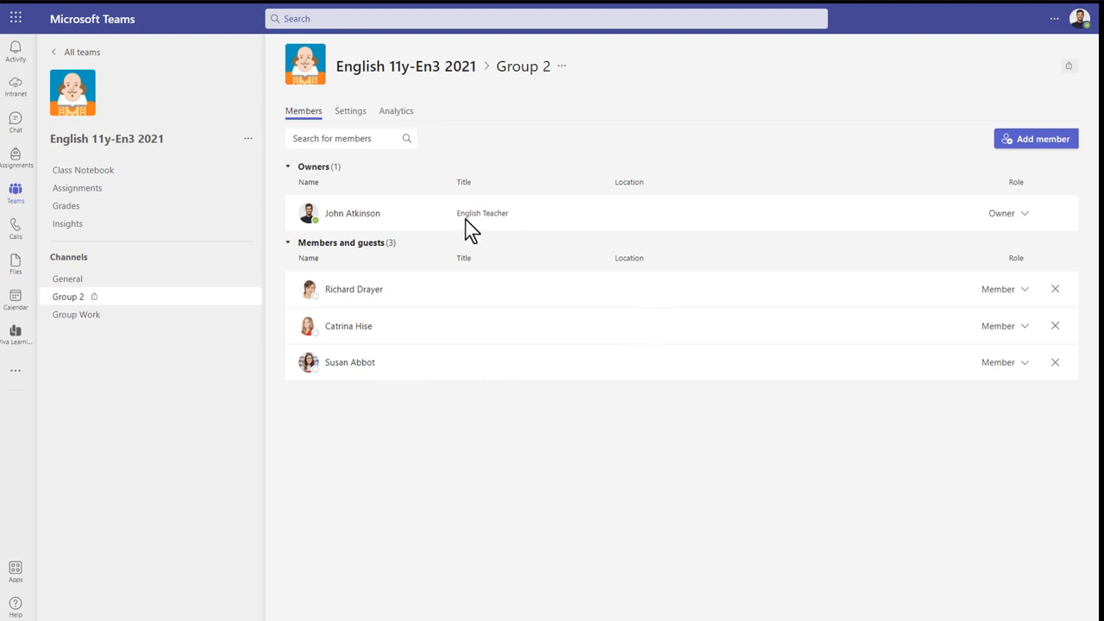
mouse_move(347, 213)
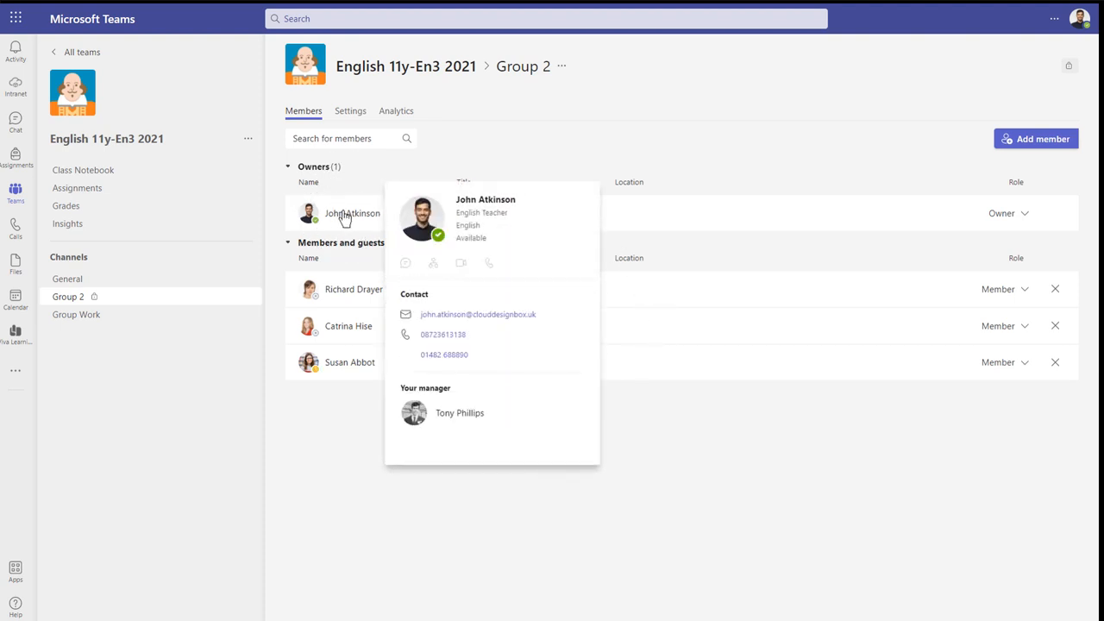
mouse_move(395, 182)
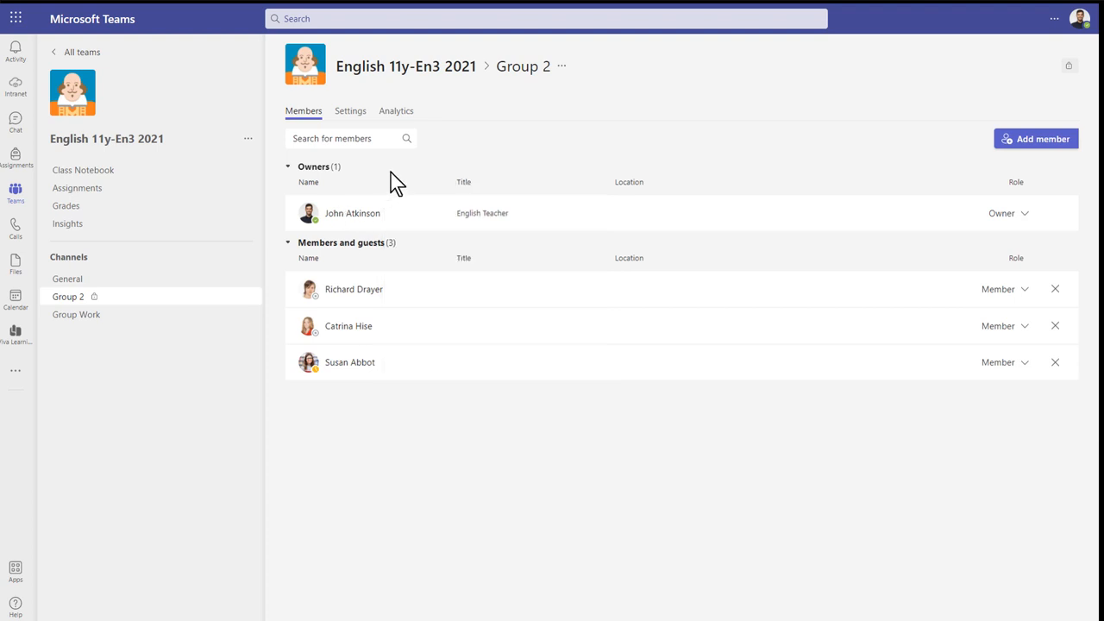